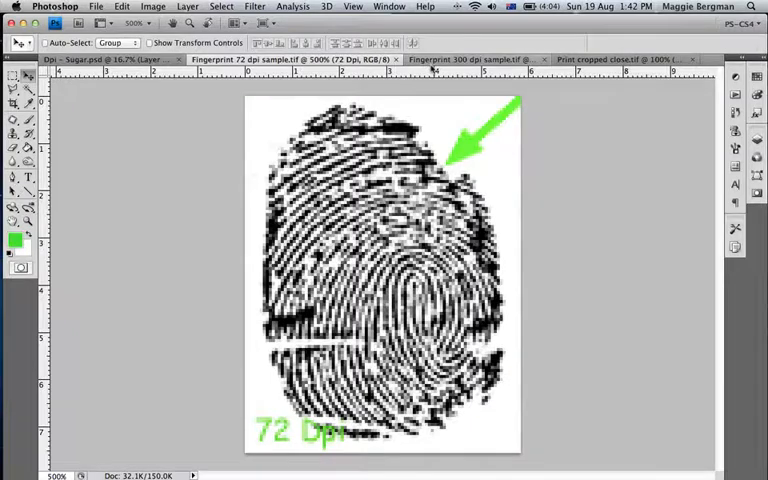
# Step: Switch to the Print cropped close.tif fingerprint document
pyautogui.click(460, 60)
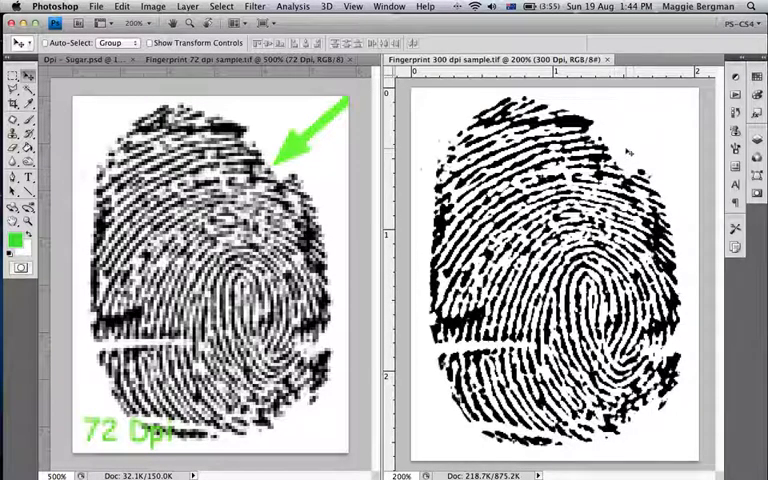
pyautogui.moveTo(628, 150)
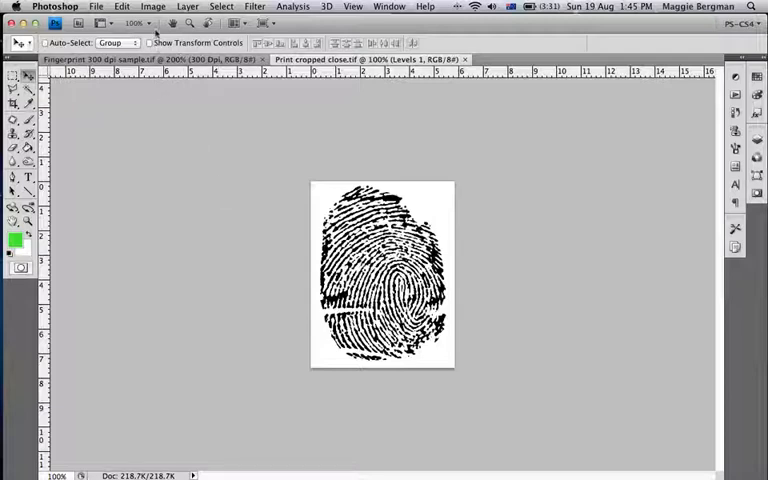
# Step: Show the cropped fingerprint's Image Size with document width in inches at resolution 104
pyautogui.click(152, 8)
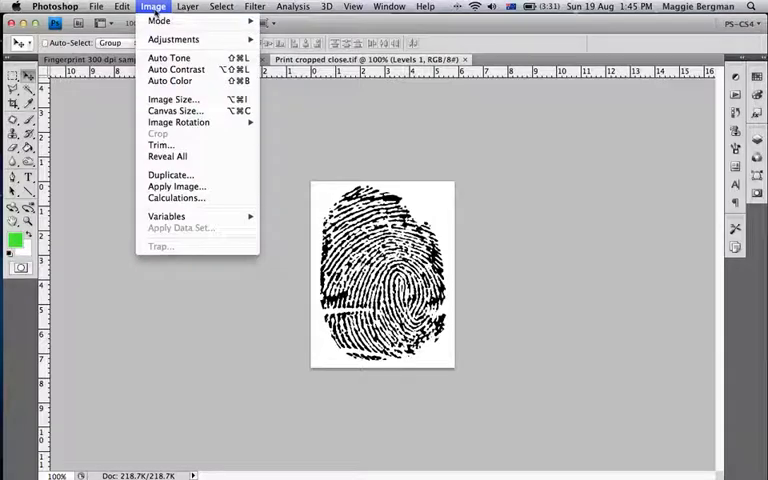
pyautogui.click(172, 100)
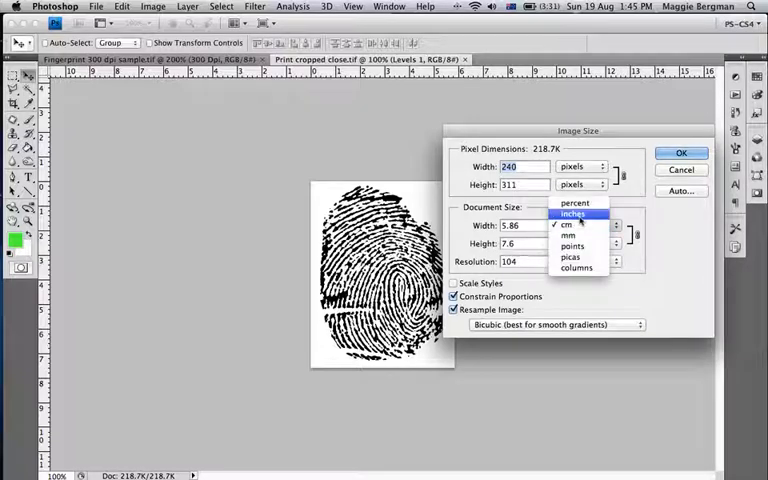
pyautogui.click(572, 212)
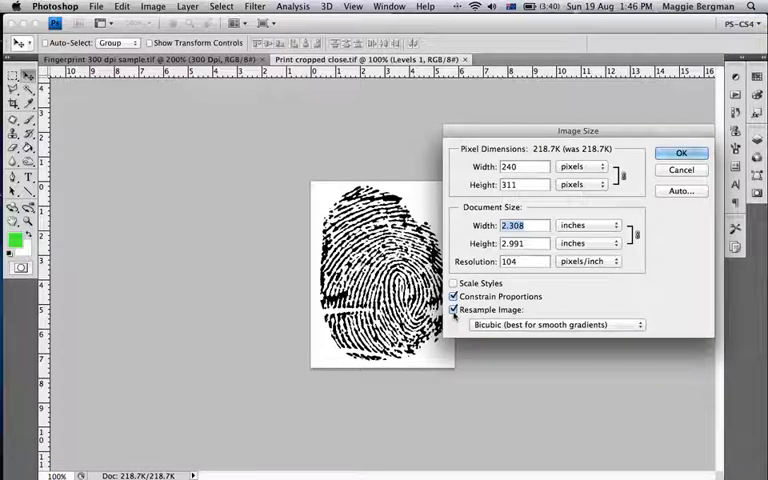
# Step: Turn off Resample Image, set resolution to 300 ppi, view width as about 2.03 cm, and apply
pyautogui.click(454, 308)
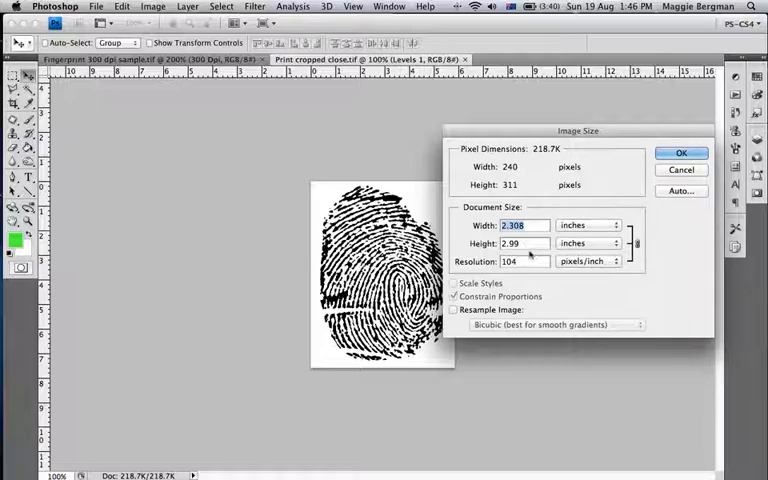
pyautogui.moveTo(532, 260)
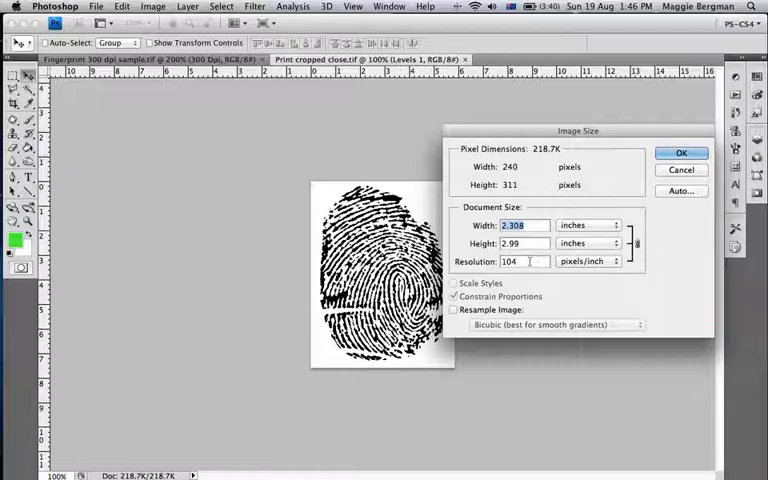
pyautogui.click(522, 260)
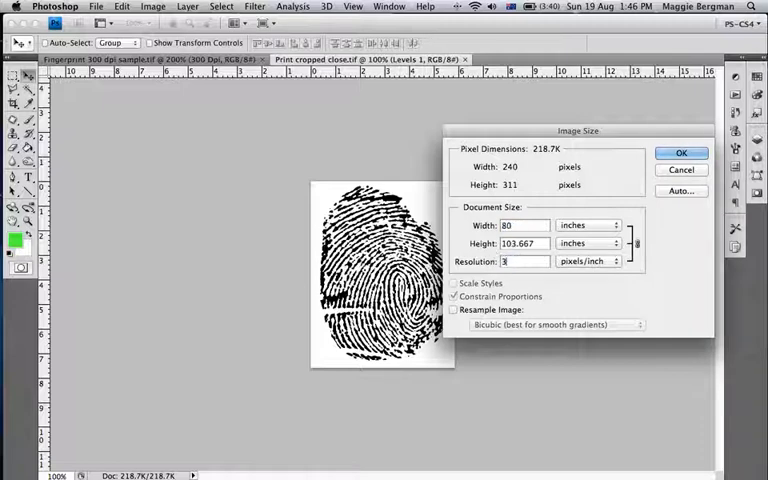
pyautogui.write('300')
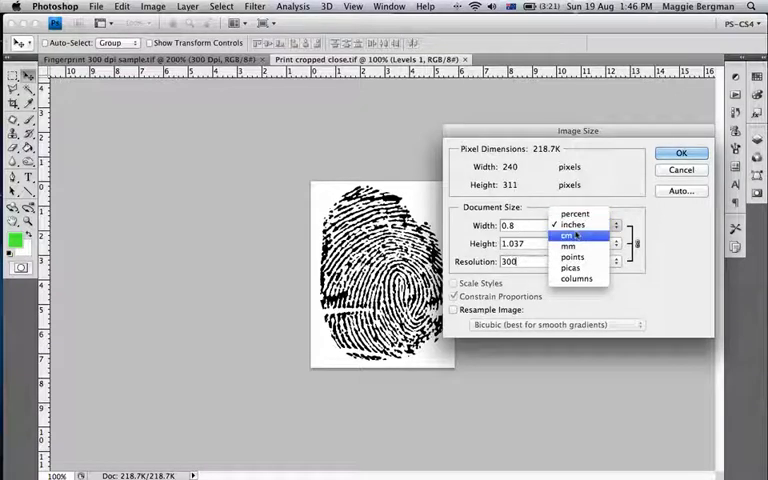
pyautogui.click(570, 236)
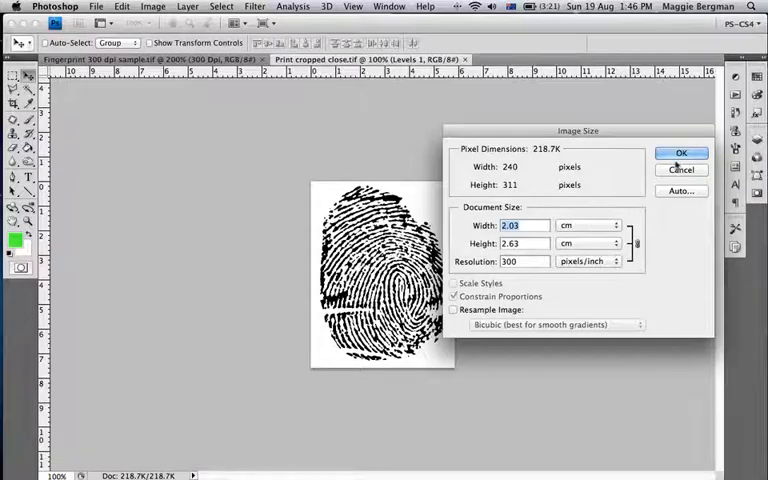
pyautogui.click(680, 152)
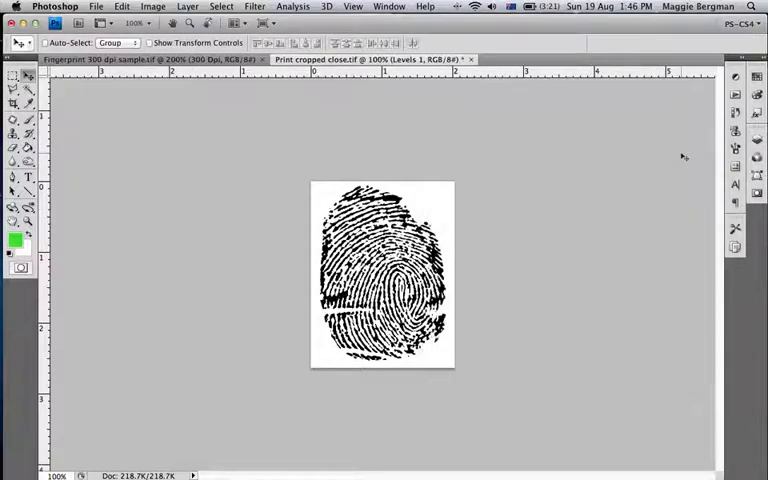